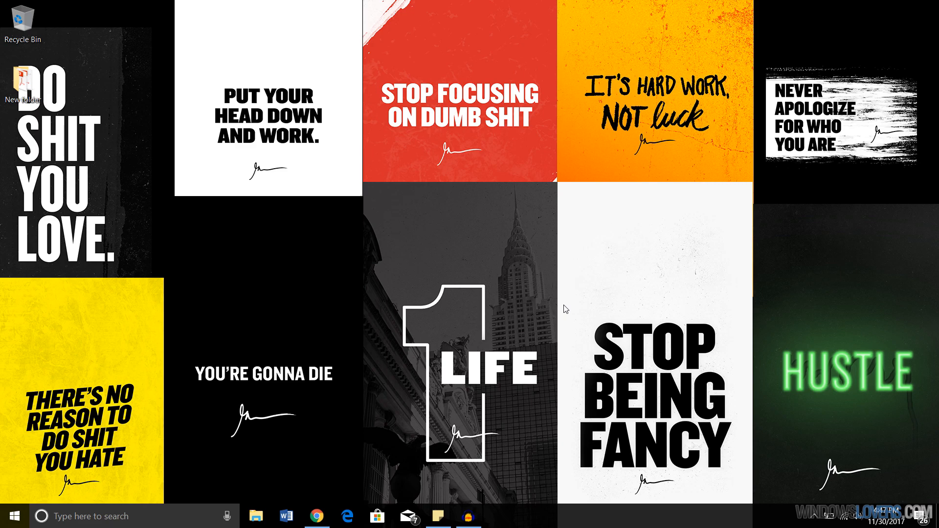
pyautogui.moveTo(368, 429)
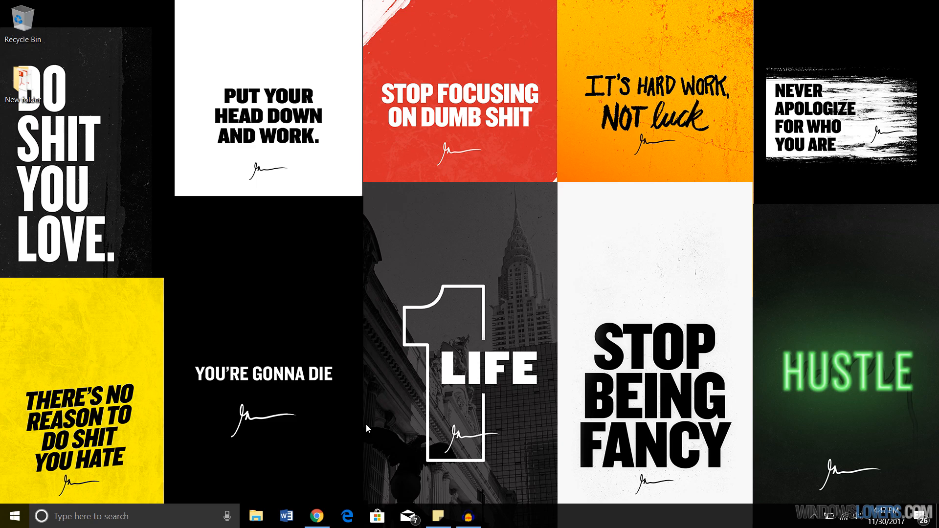
# Launch Chrome, load netflix.com (Netflix Australia welcome page) and head to Sign In.
pyautogui.click(317, 516)
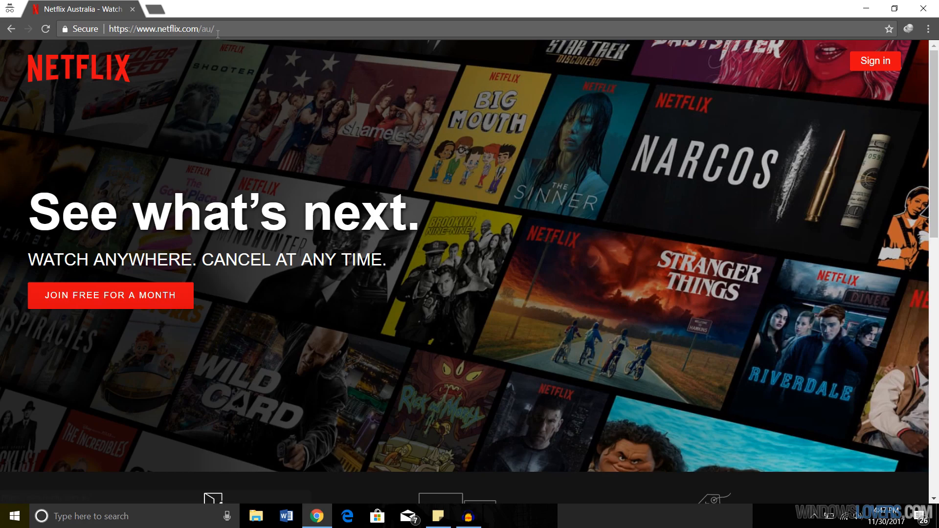
pyautogui.click(61, 29)
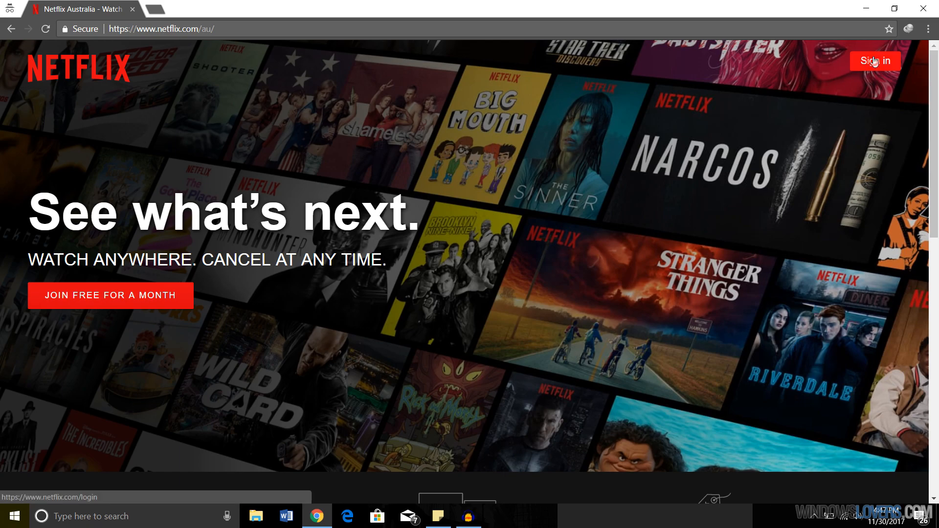
pyautogui.click(874, 60)
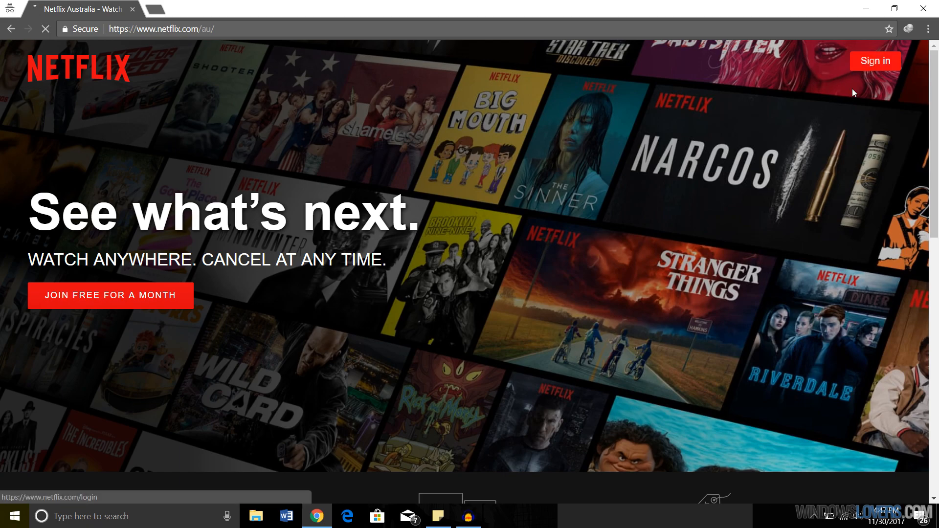
pyautogui.click(876, 61)
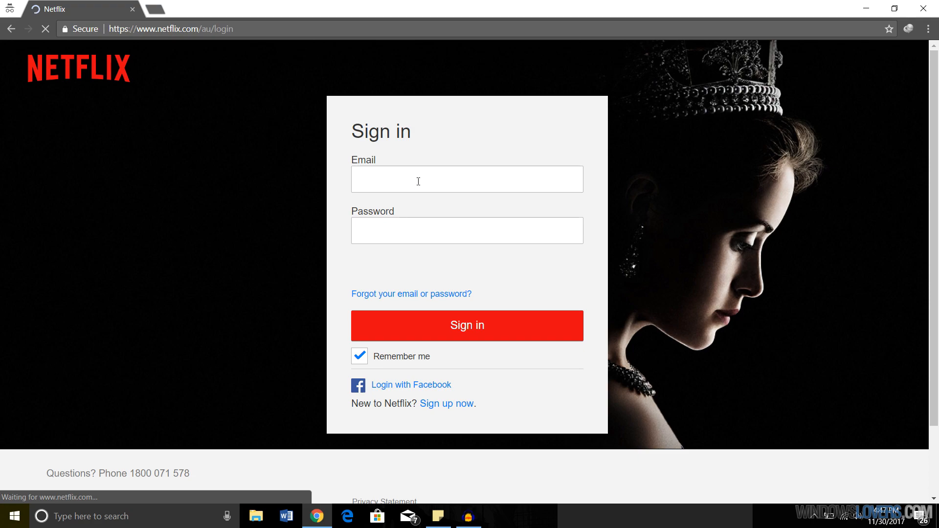
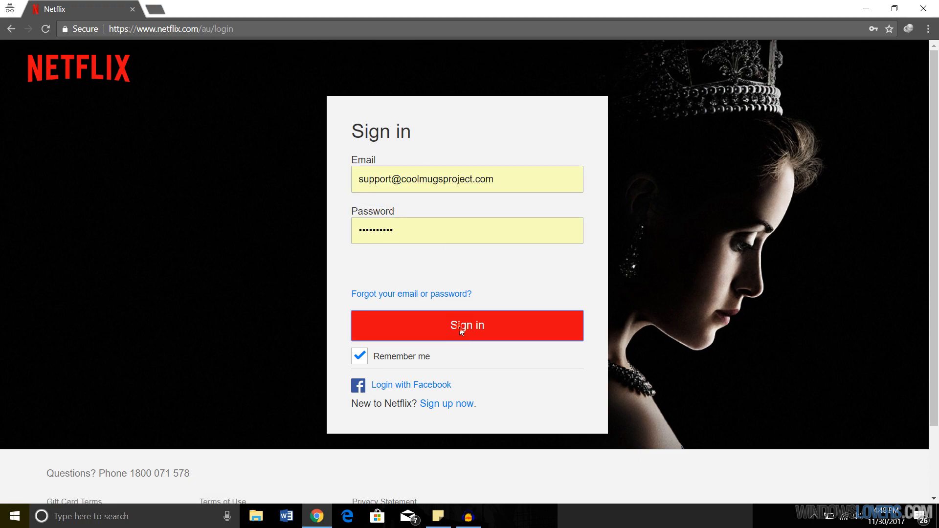
pyautogui.click(468, 326)
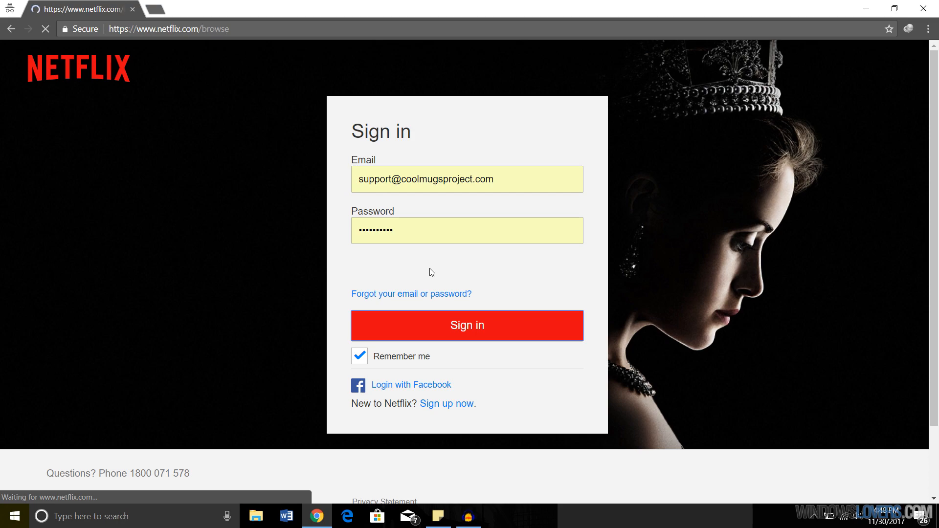
pyautogui.click(467, 326)
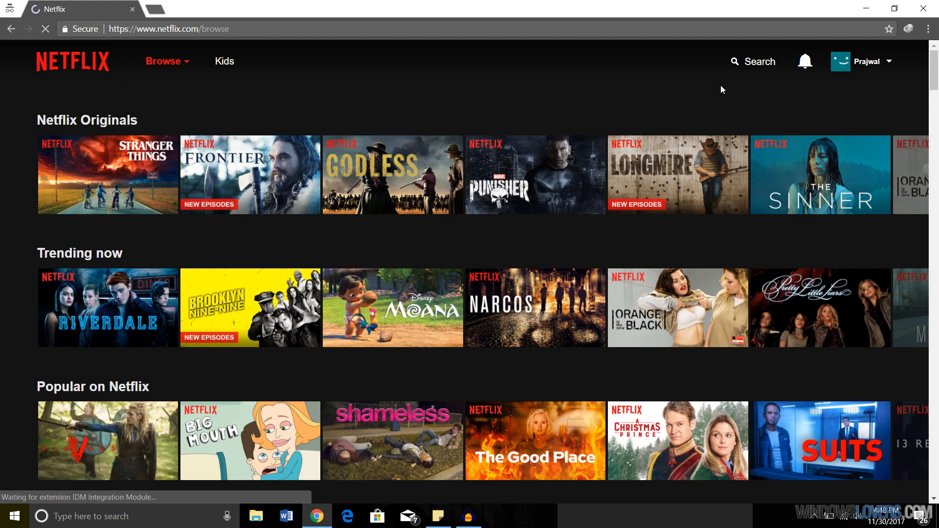
# From the profile dropdown, go to the Account page with membership and billing details.
pyautogui.click(888, 61)
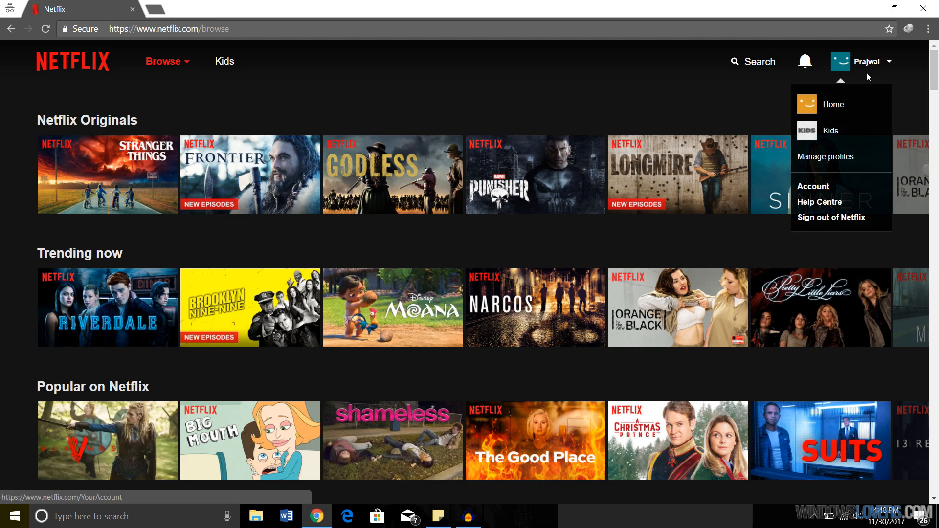
pyautogui.moveTo(828, 173)
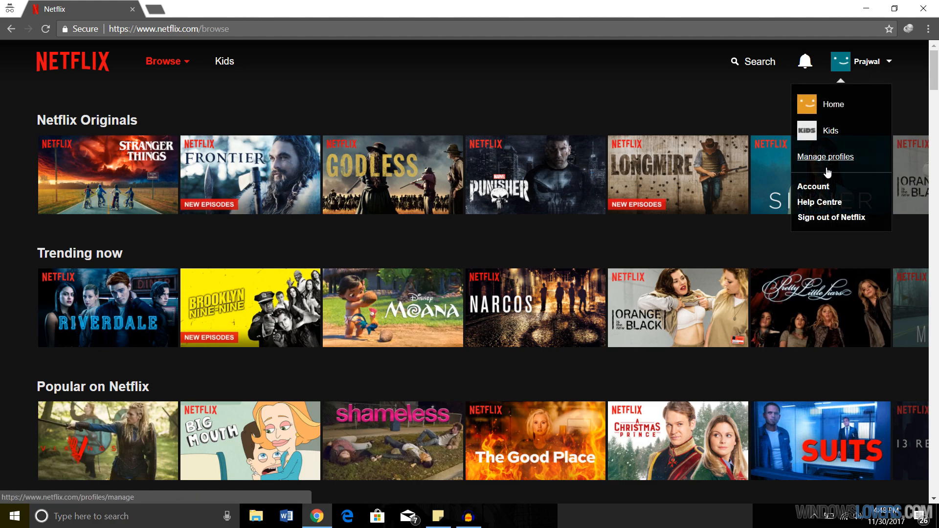
pyautogui.click(813, 186)
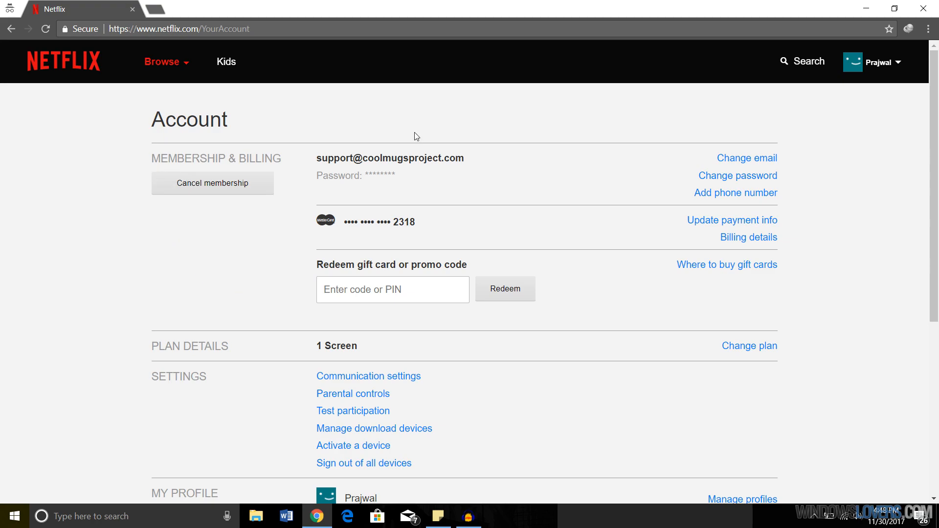
pyautogui.moveTo(343, 246)
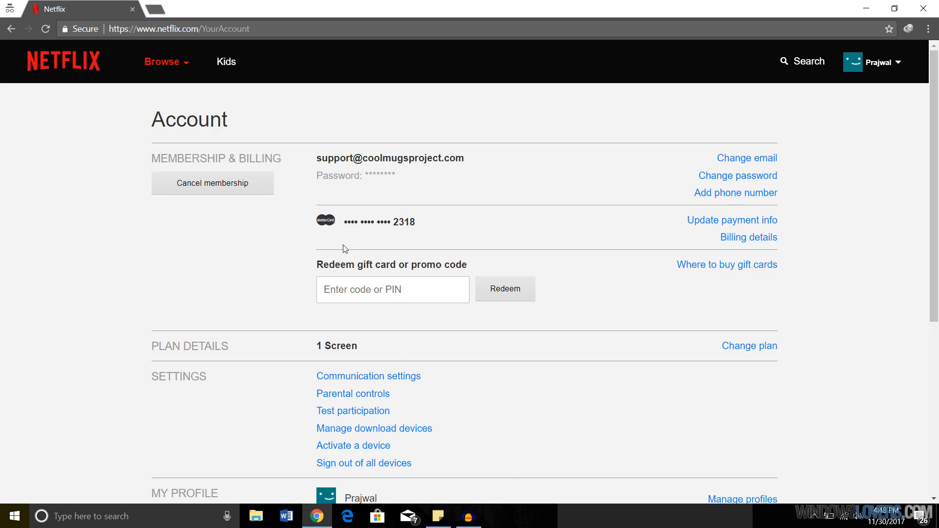
# Under Membership & Billing on the Account page, choose 'Cancel membership'.
pyautogui.scroll(-3)
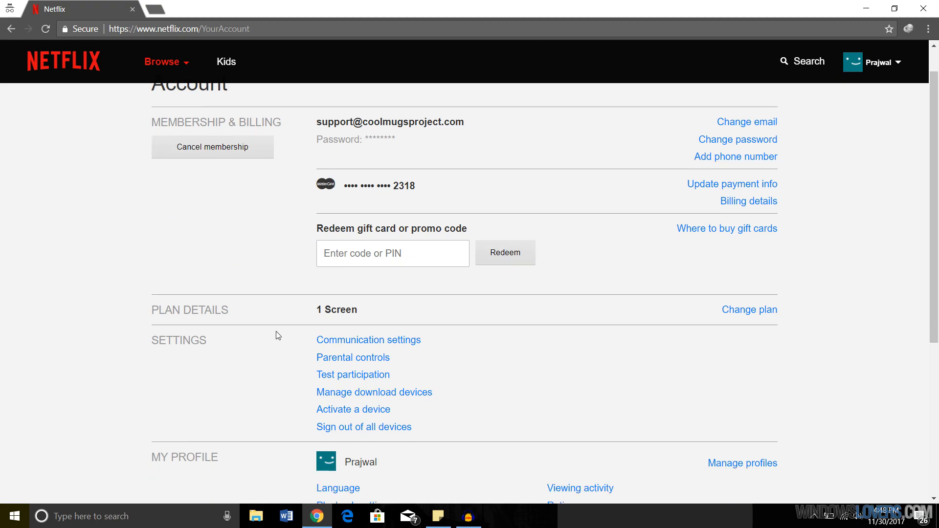
pyautogui.scroll(3)
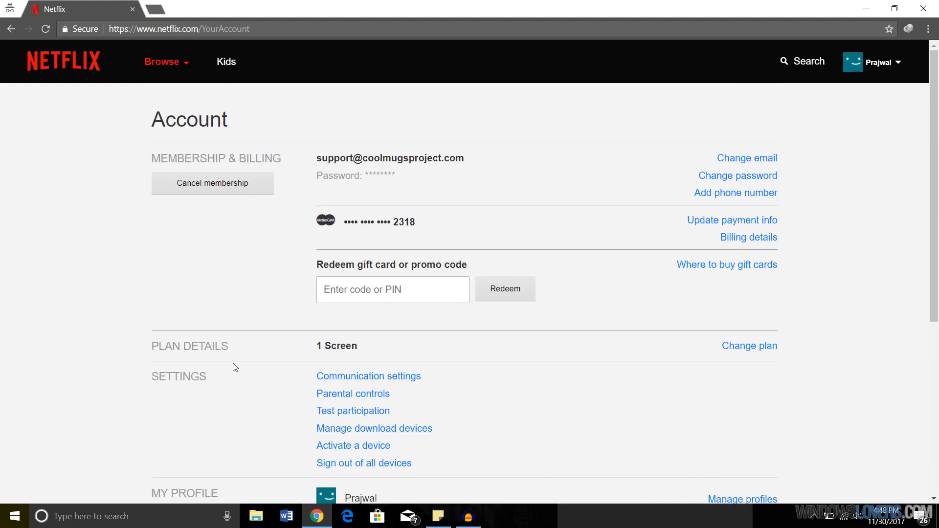
pyautogui.scroll(-3)
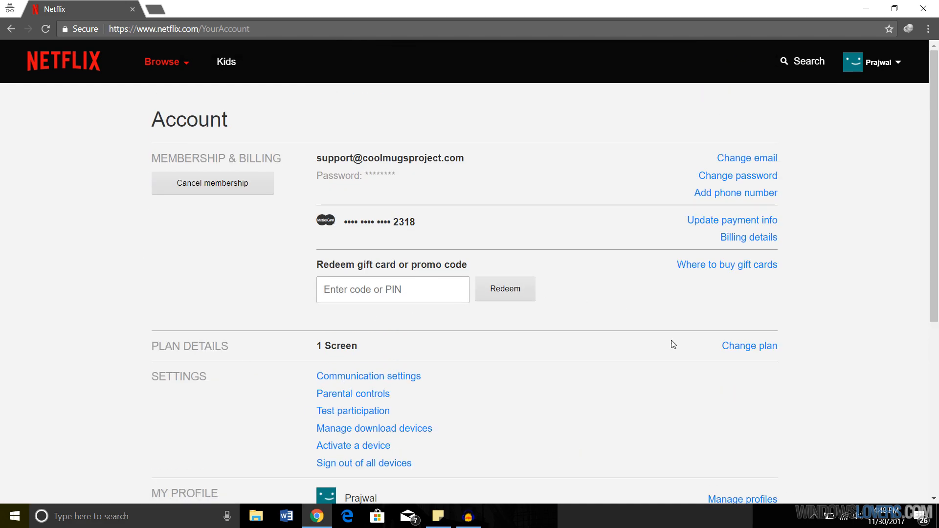
pyautogui.moveTo(394, 238)
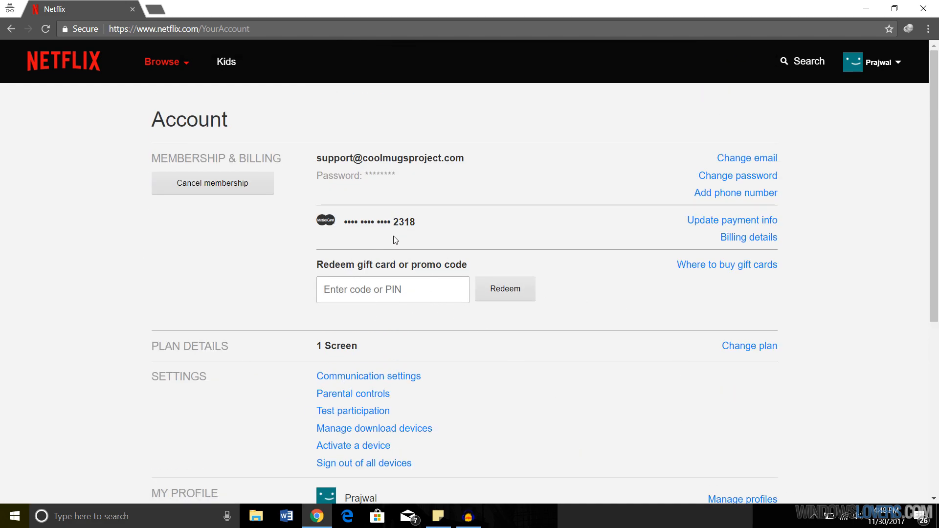
pyautogui.moveTo(595, 242)
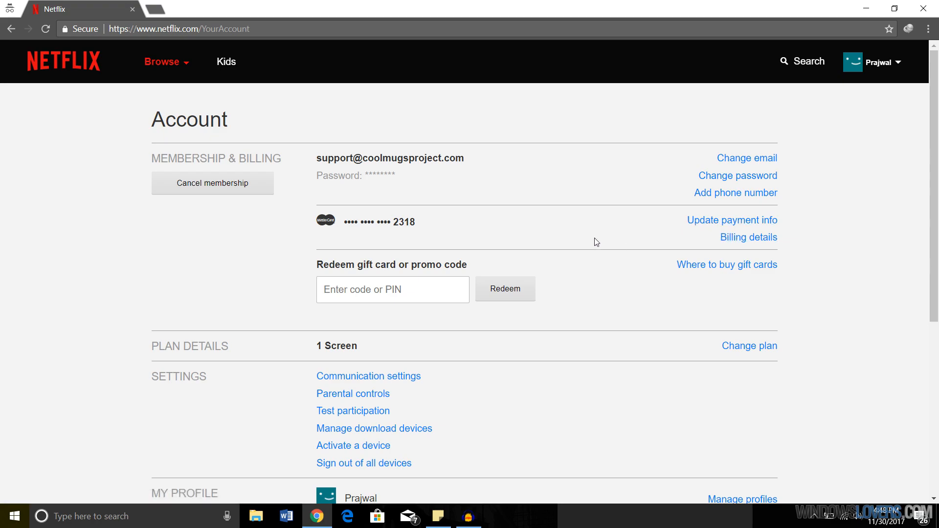
pyautogui.moveTo(231, 198)
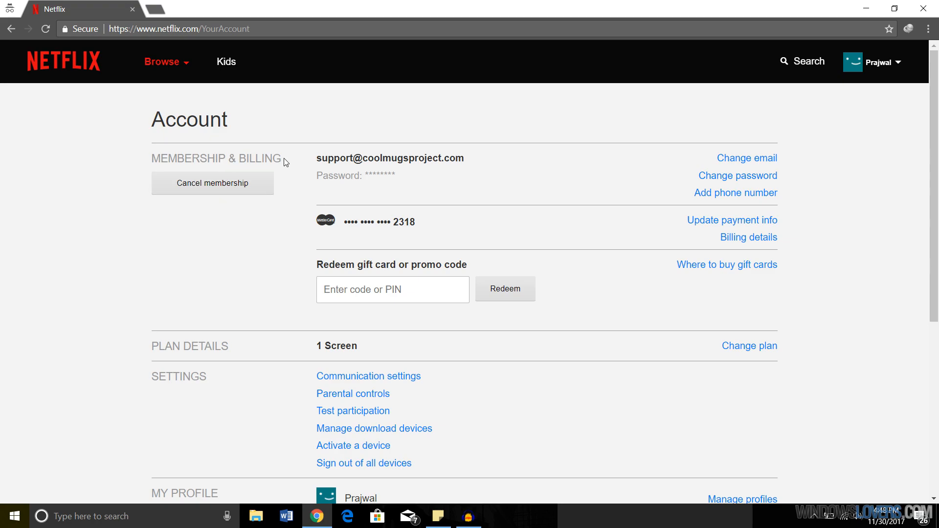
pyautogui.moveTo(253, 223)
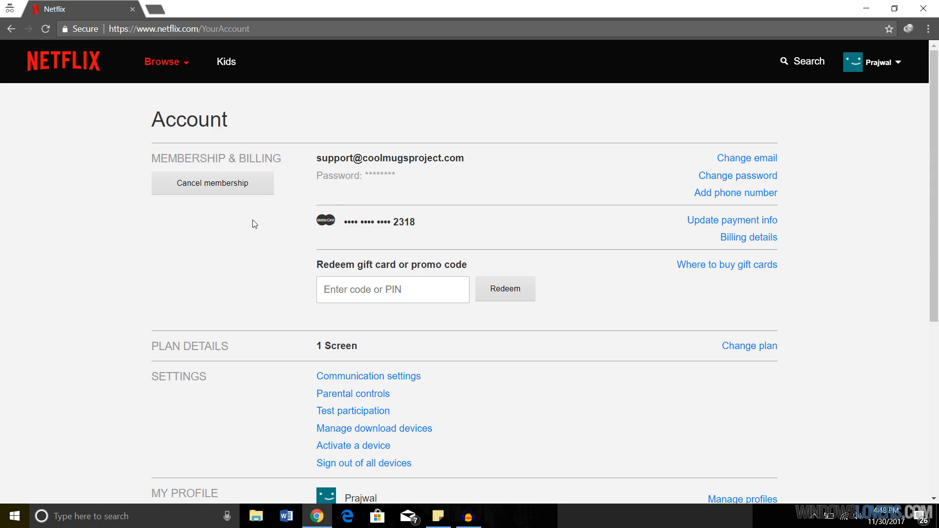
pyautogui.moveTo(487, 155)
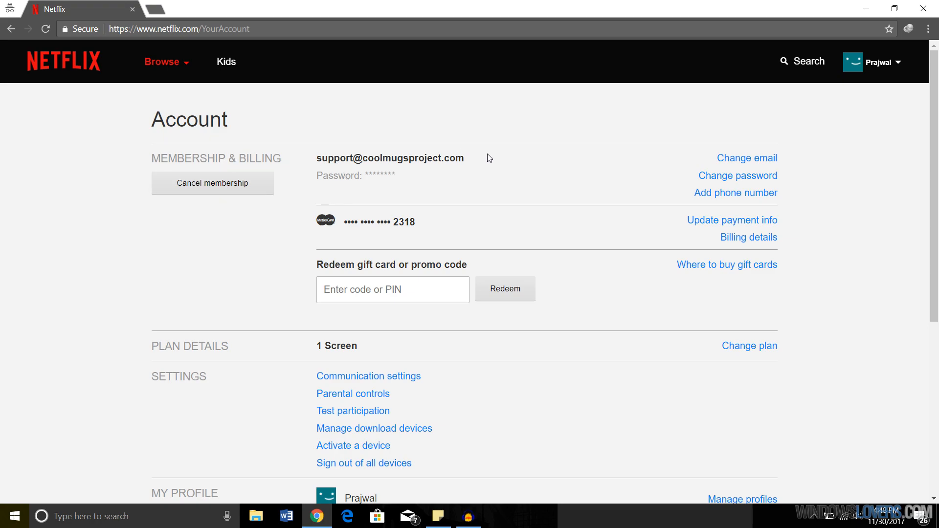
pyautogui.click(211, 186)
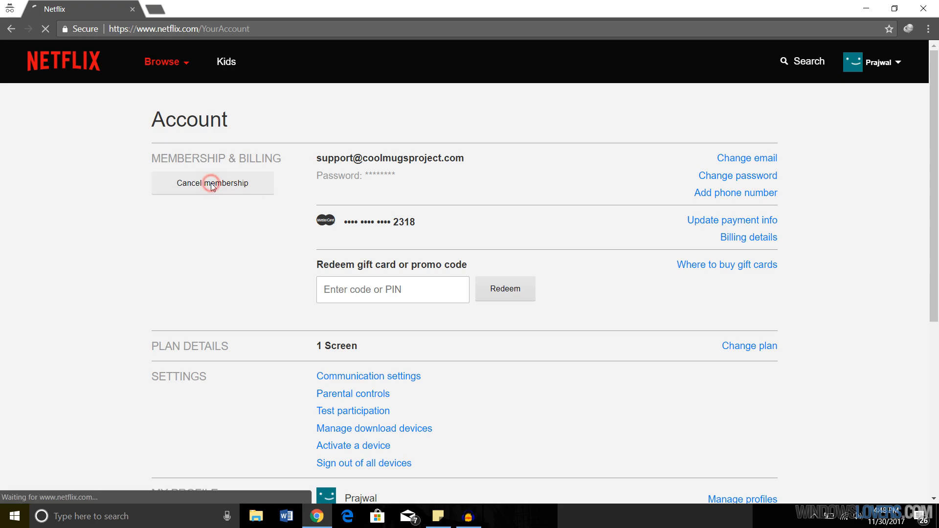
# On 'Cancel your membership?', highlight and read the note that cancellation takes effect 30 Dec. 2017.
pyautogui.click(213, 183)
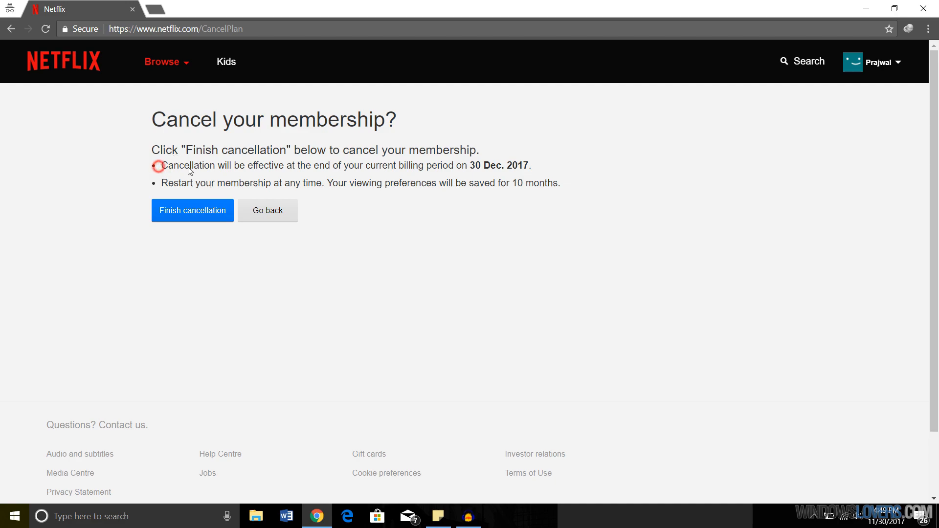
pyautogui.moveTo(162, 165); pyautogui.dragTo(369, 165)
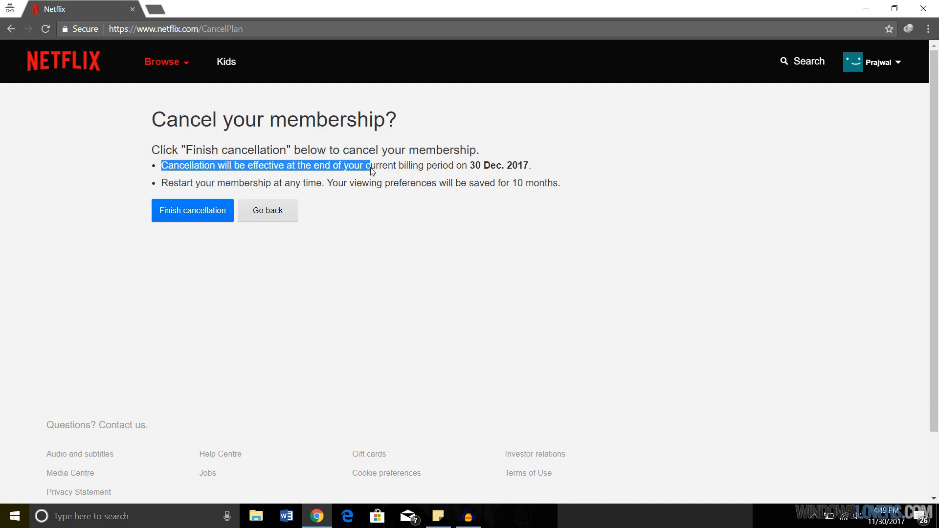
pyautogui.moveTo(370, 165); pyautogui.dragTo(463, 171)
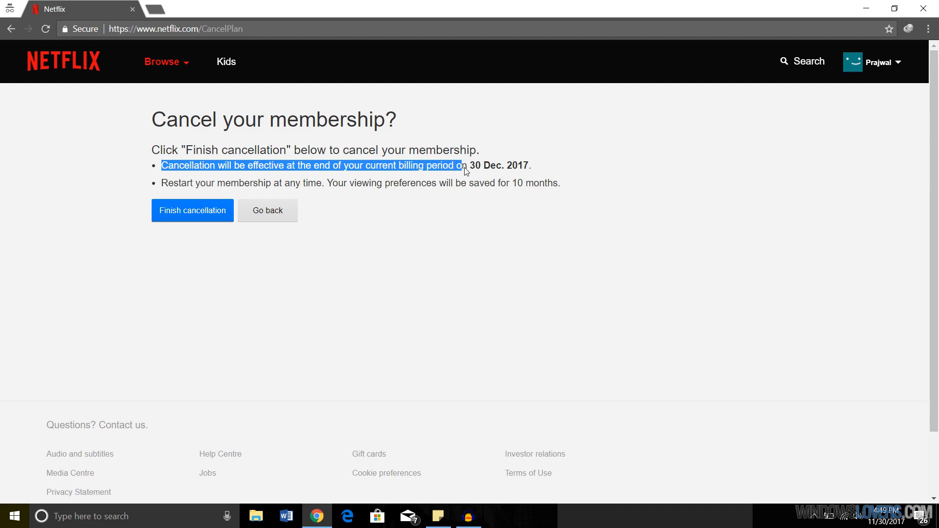
pyautogui.click(469, 171)
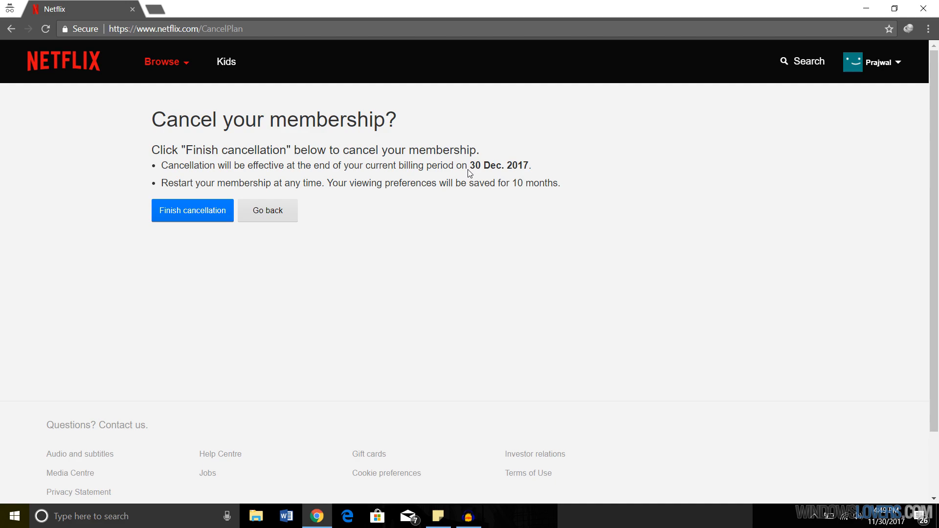
pyautogui.moveTo(165, 166)
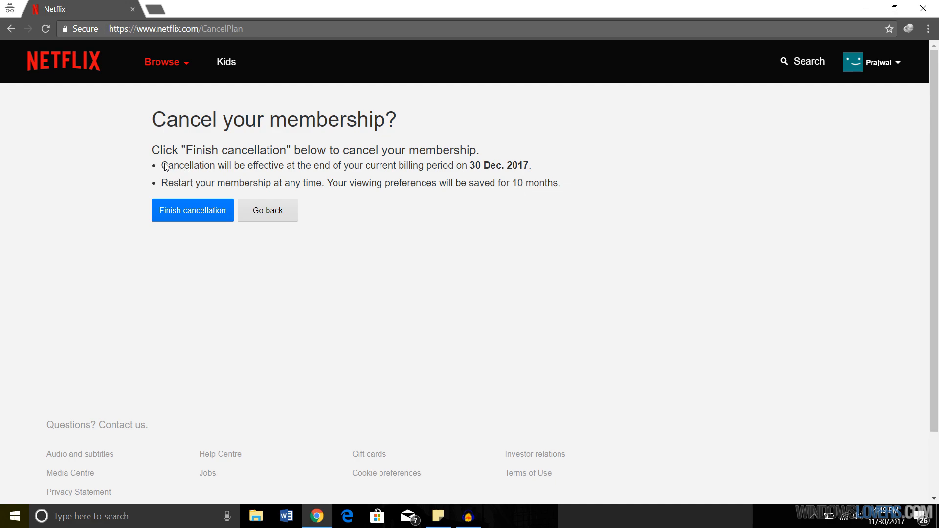
pyautogui.moveTo(198, 211)
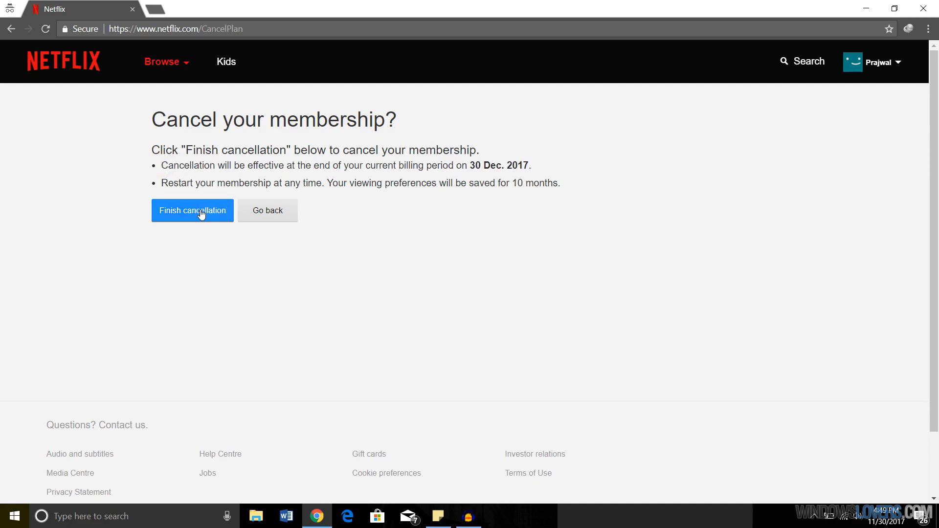
pyautogui.moveTo(236, 210)
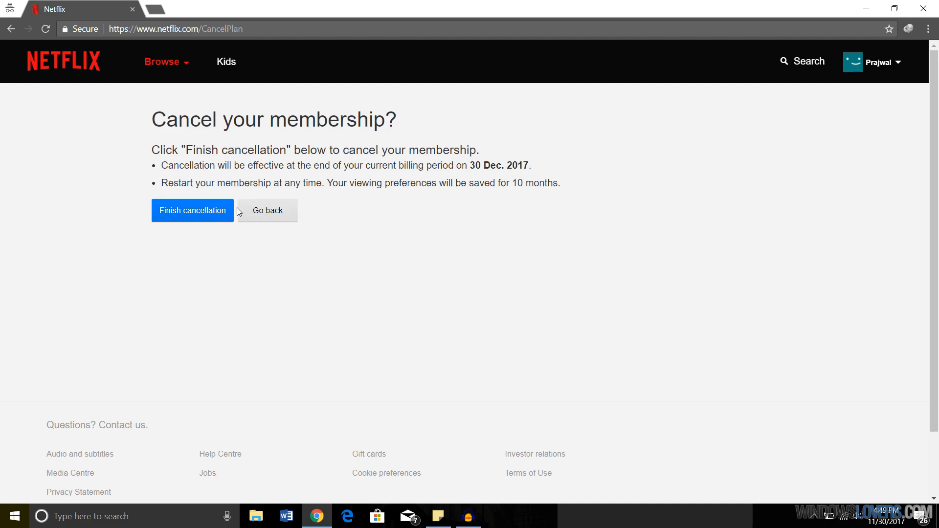
# Finish cancellation and review the confirmation: email to follow, viewing continues until 30 Dec. 2017.
pyautogui.click(192, 211)
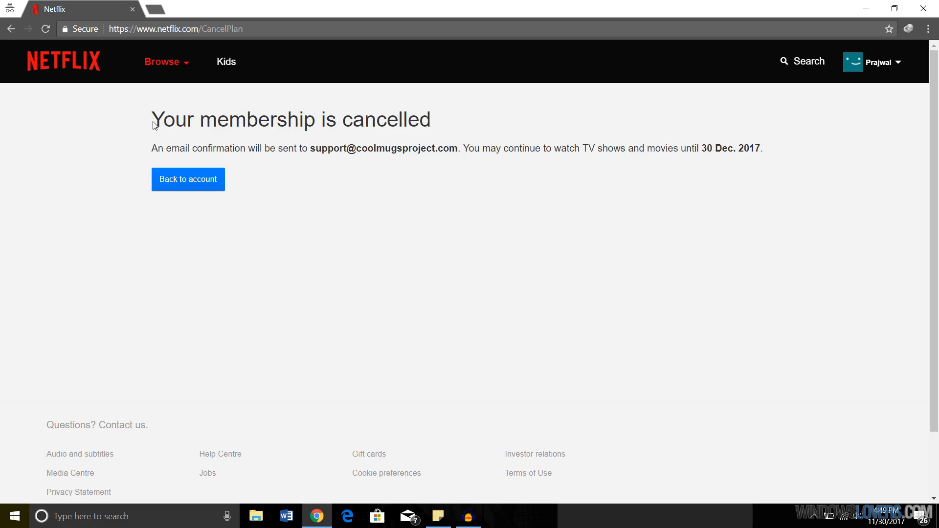
pyautogui.moveTo(148, 151)
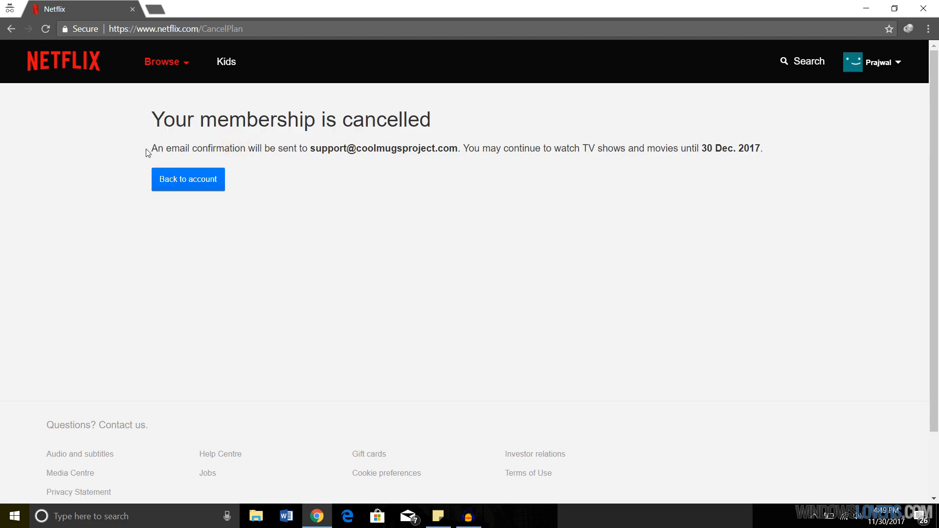
pyautogui.moveTo(151, 149); pyautogui.dragTo(336, 149)
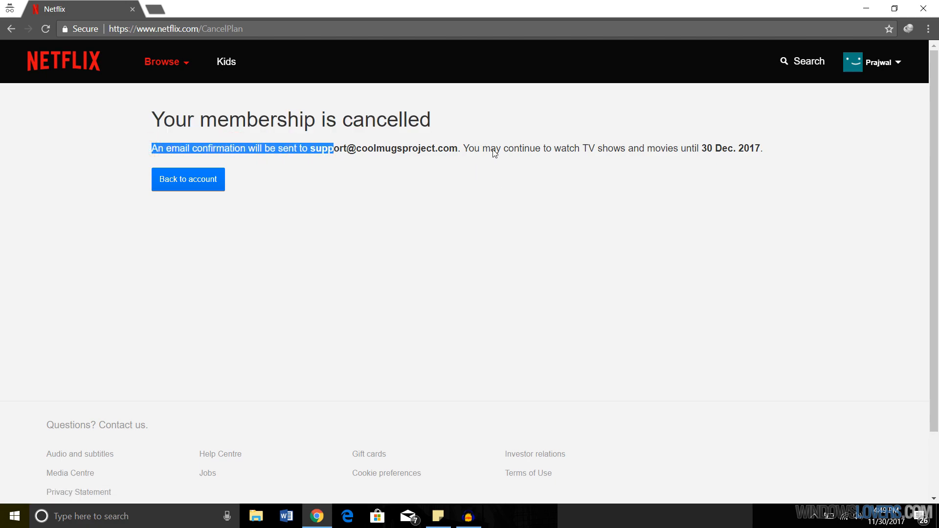
pyautogui.click(498, 176)
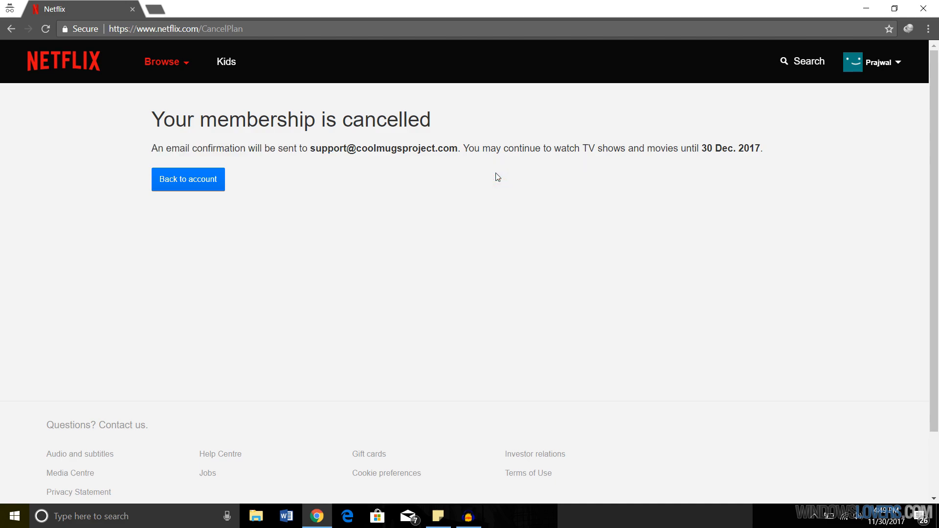
pyautogui.moveTo(463, 148); pyautogui.dragTo(687, 148)
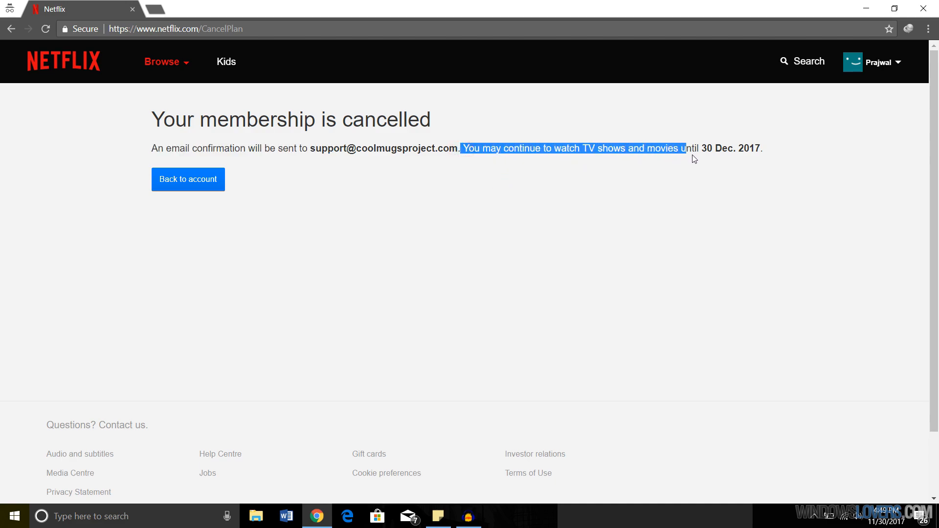
pyautogui.click(671, 165)
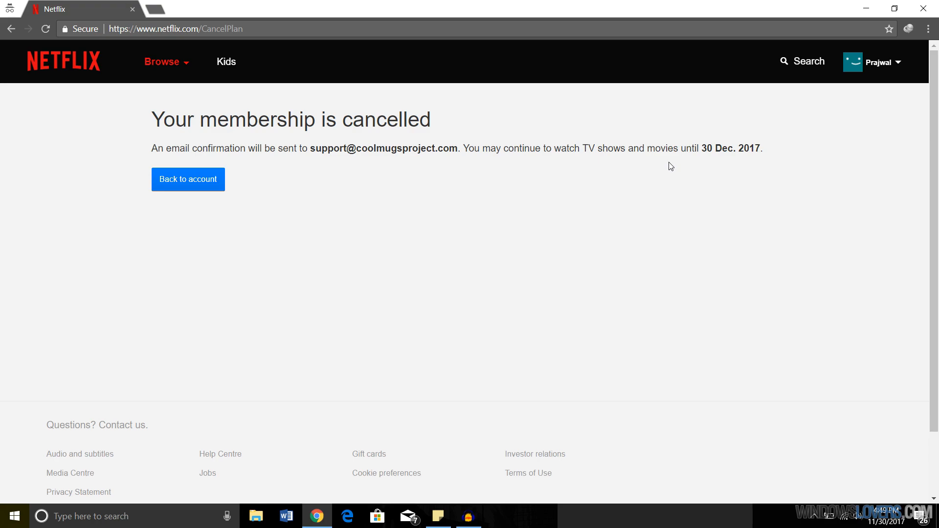